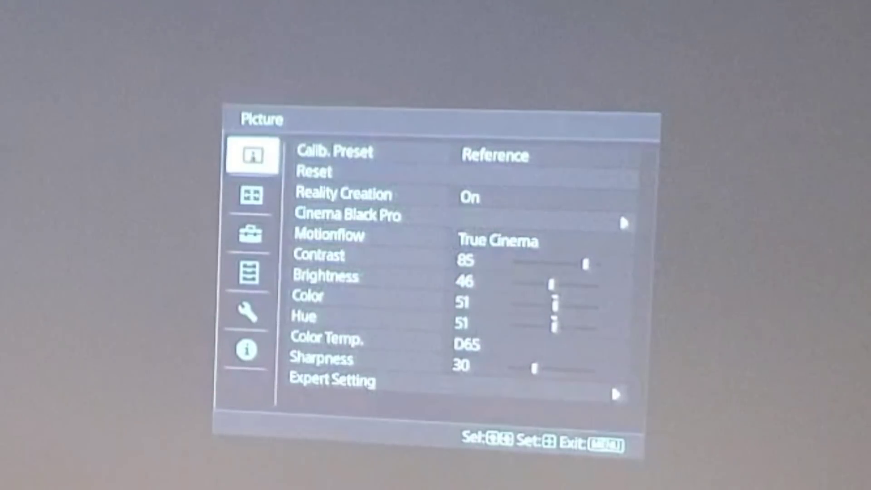
Step: Move from the Picture settings to the Setup (toolbox) page listing Network Management
left_click(248, 233)
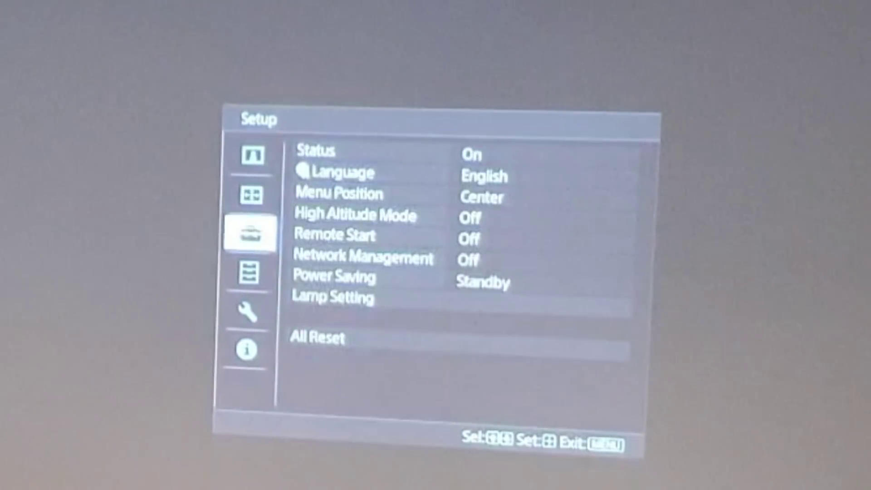